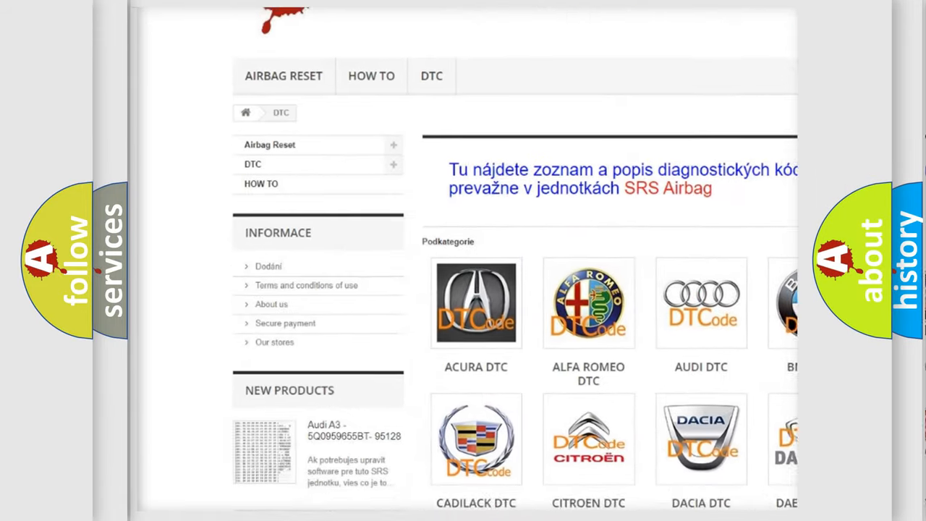
pyautogui.scroll(-3)
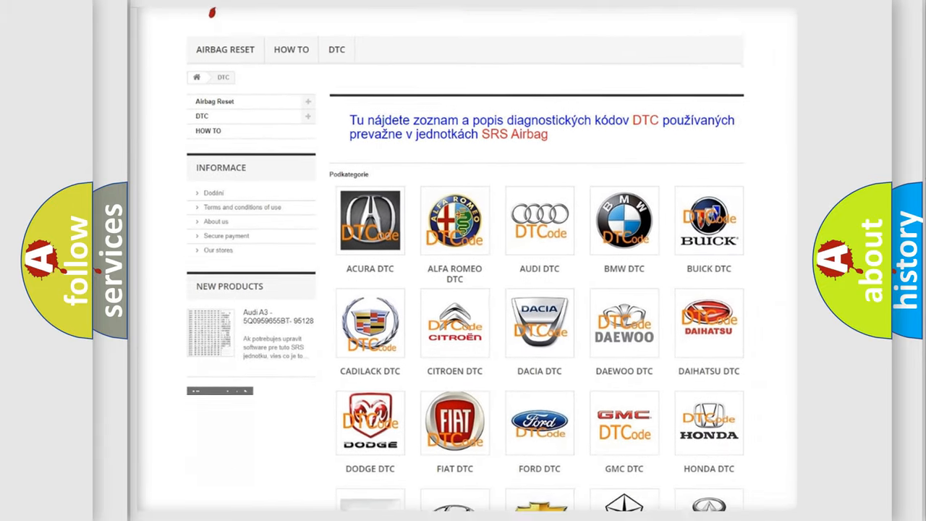
pyautogui.scroll(-3)
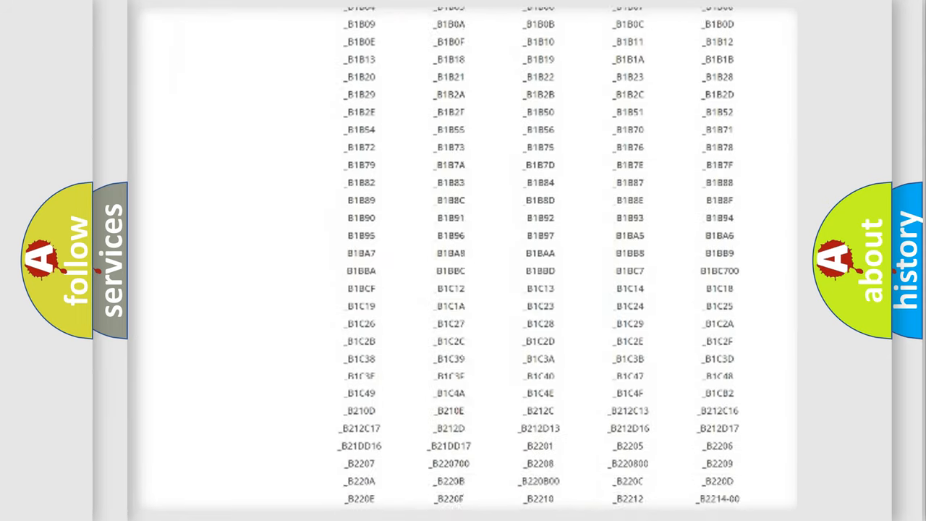
pyautogui.scroll(-3)
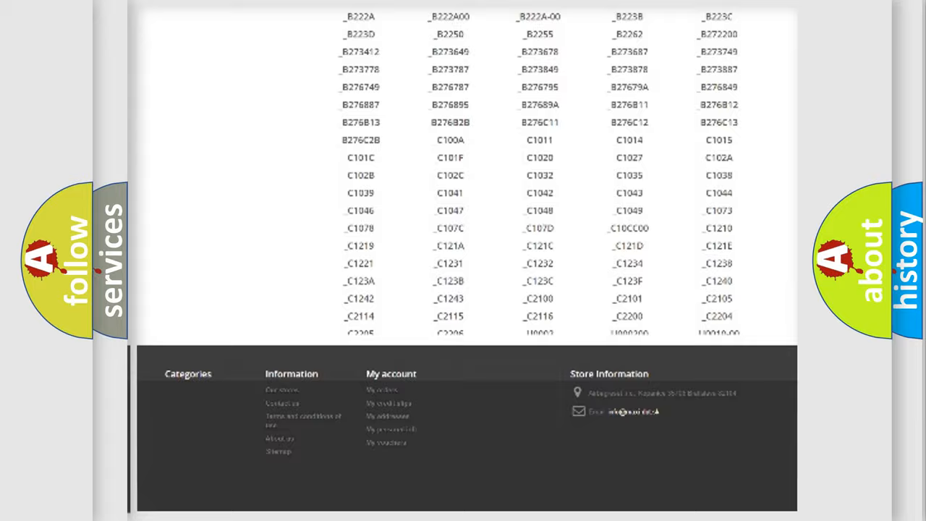